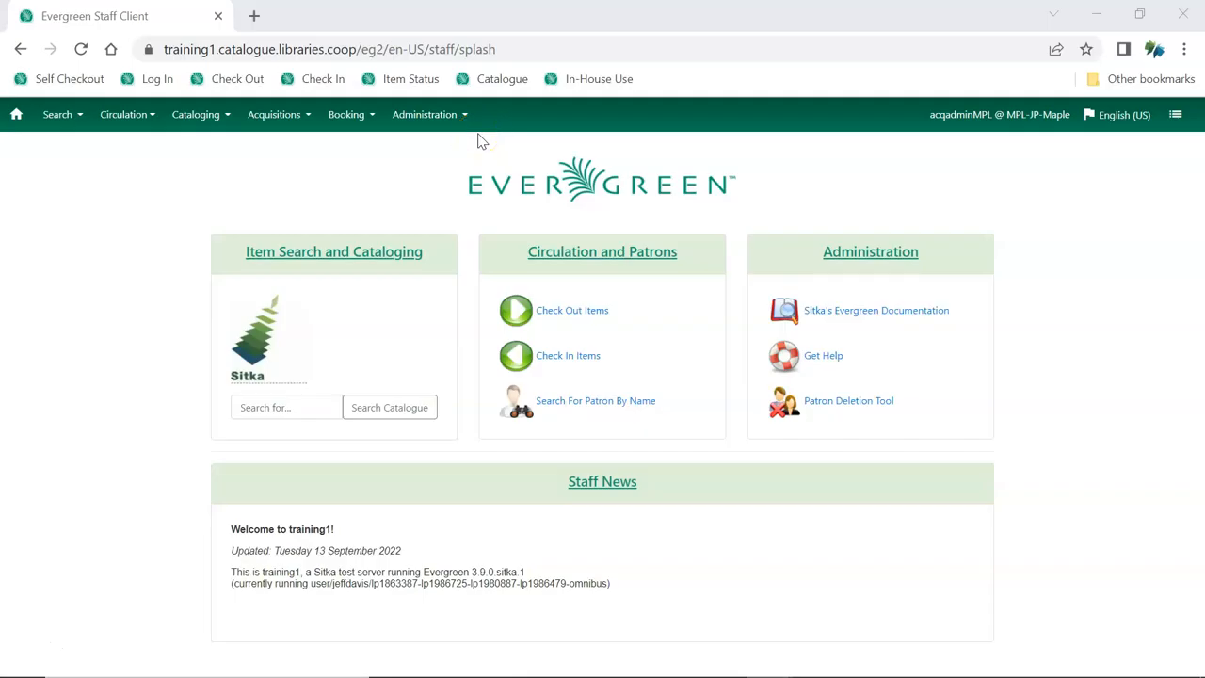
mouse_move(471, 127)
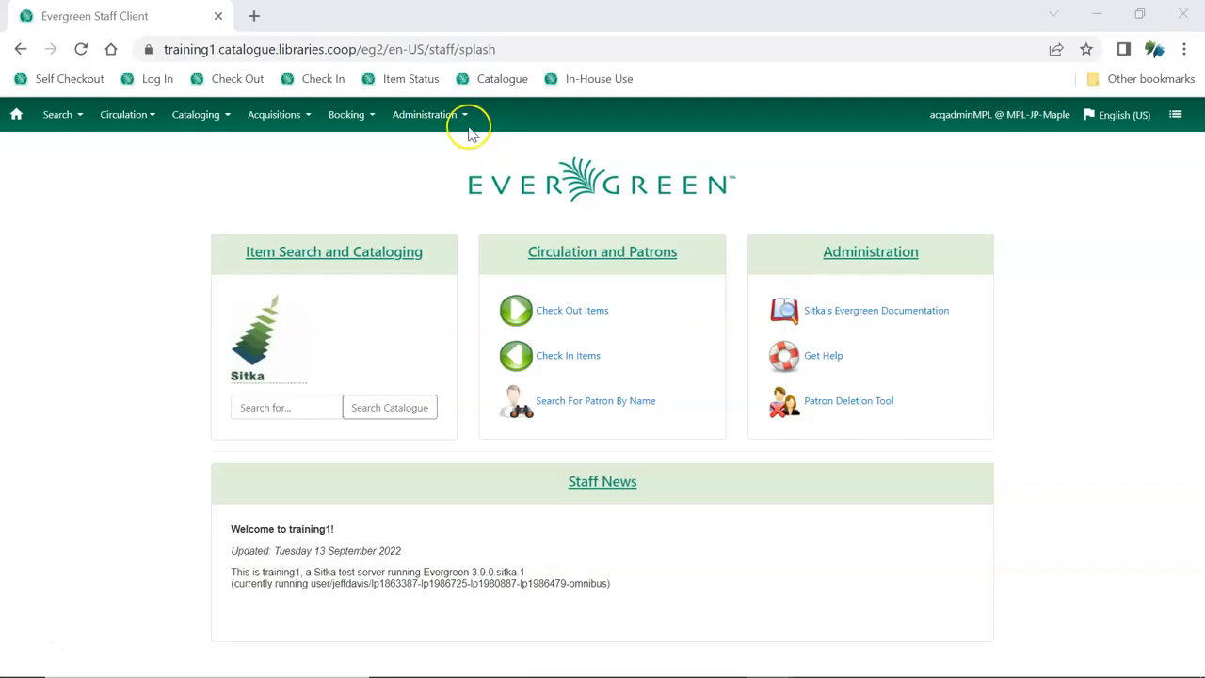
Go to Administration, Acquisitions Administration, then Fund Administration for Maple Library
click(424, 114)
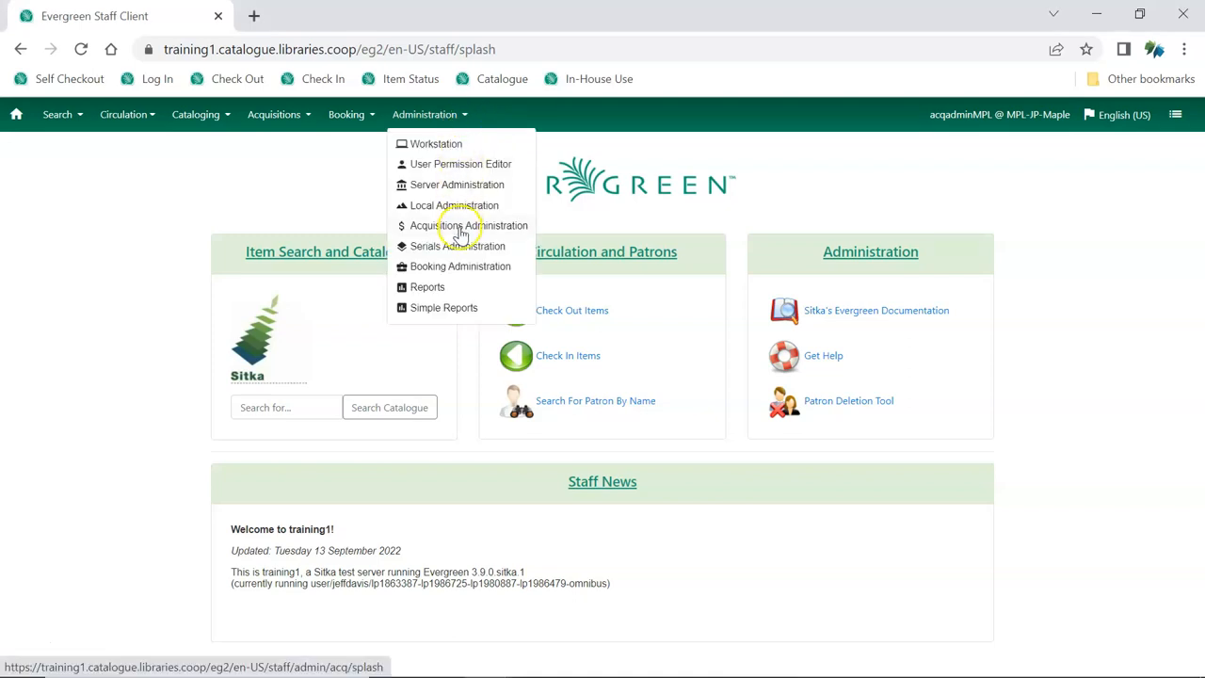
click(471, 225)
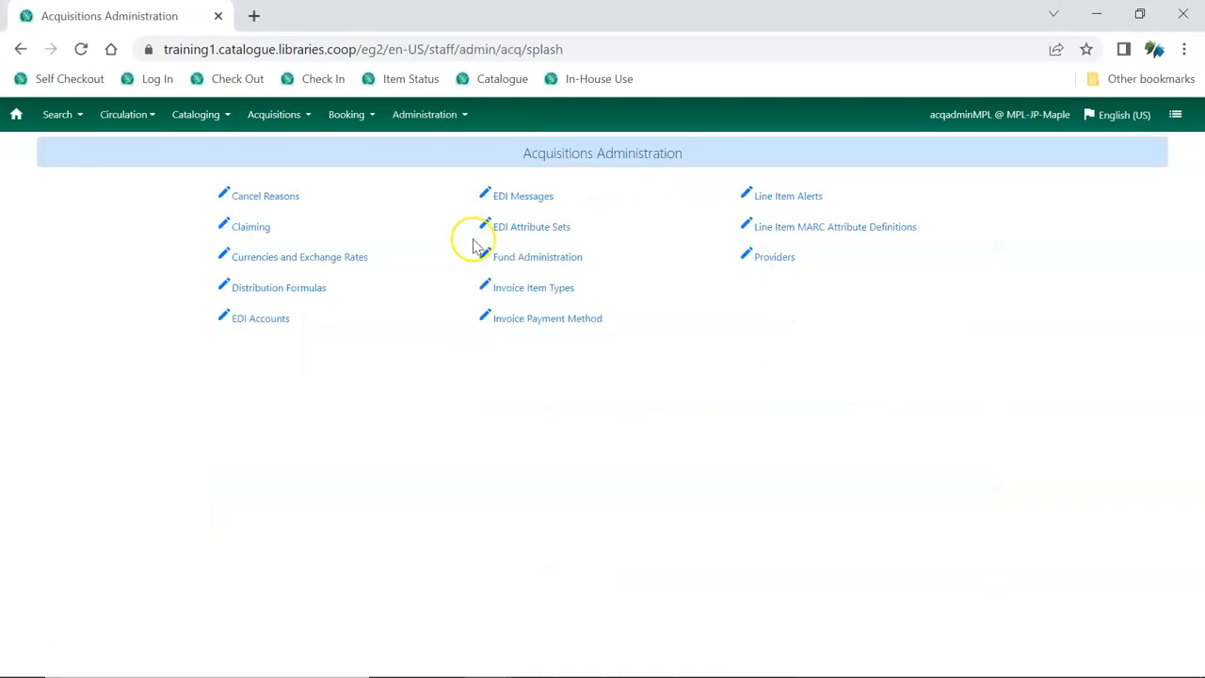
click(537, 256)
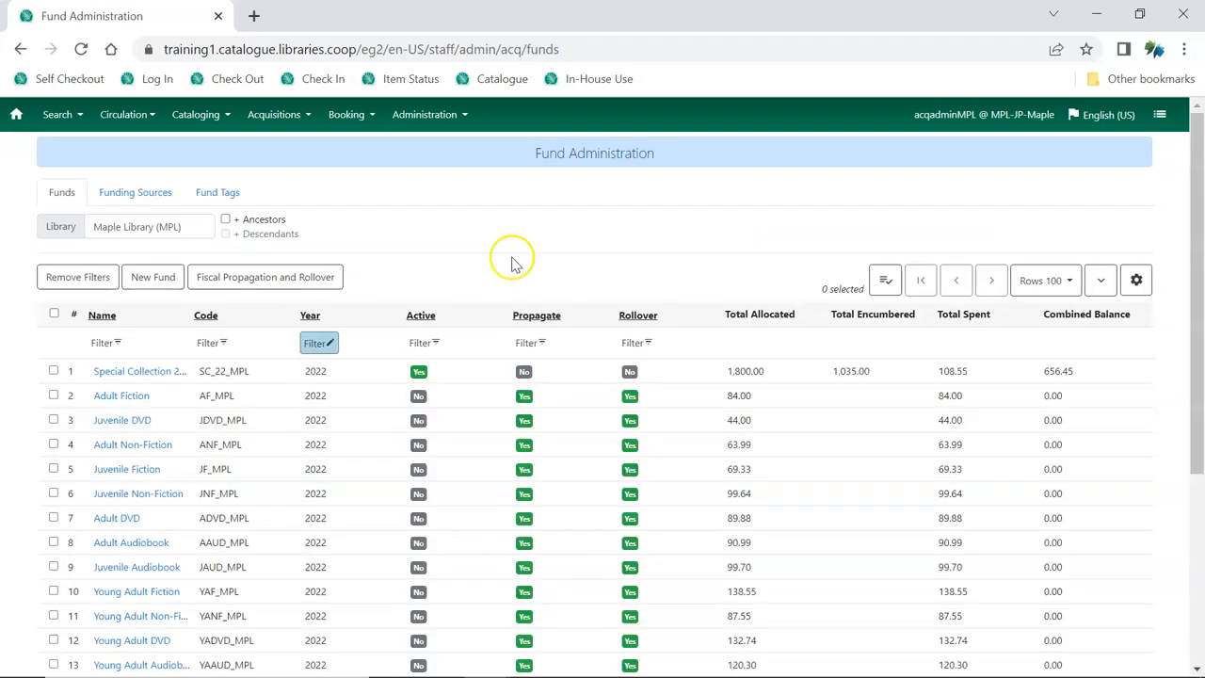
mouse_move(120, 193)
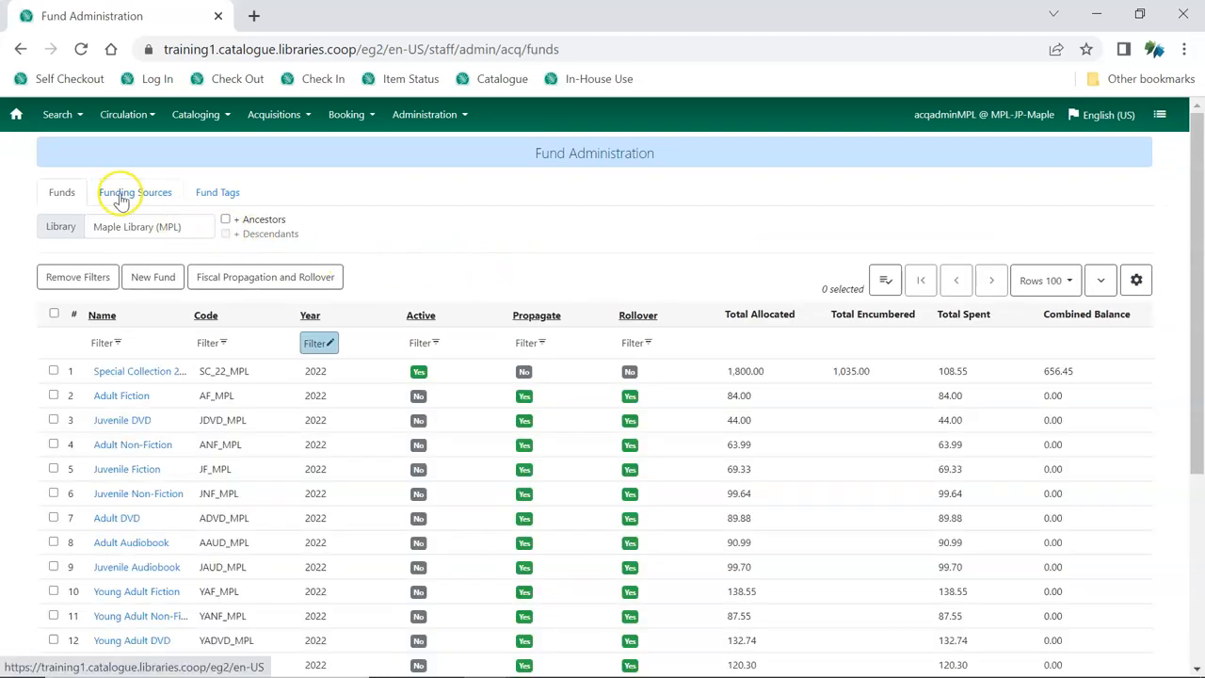
View Maple Library's empty Funding Sources list and start a new funding source record
click(135, 192)
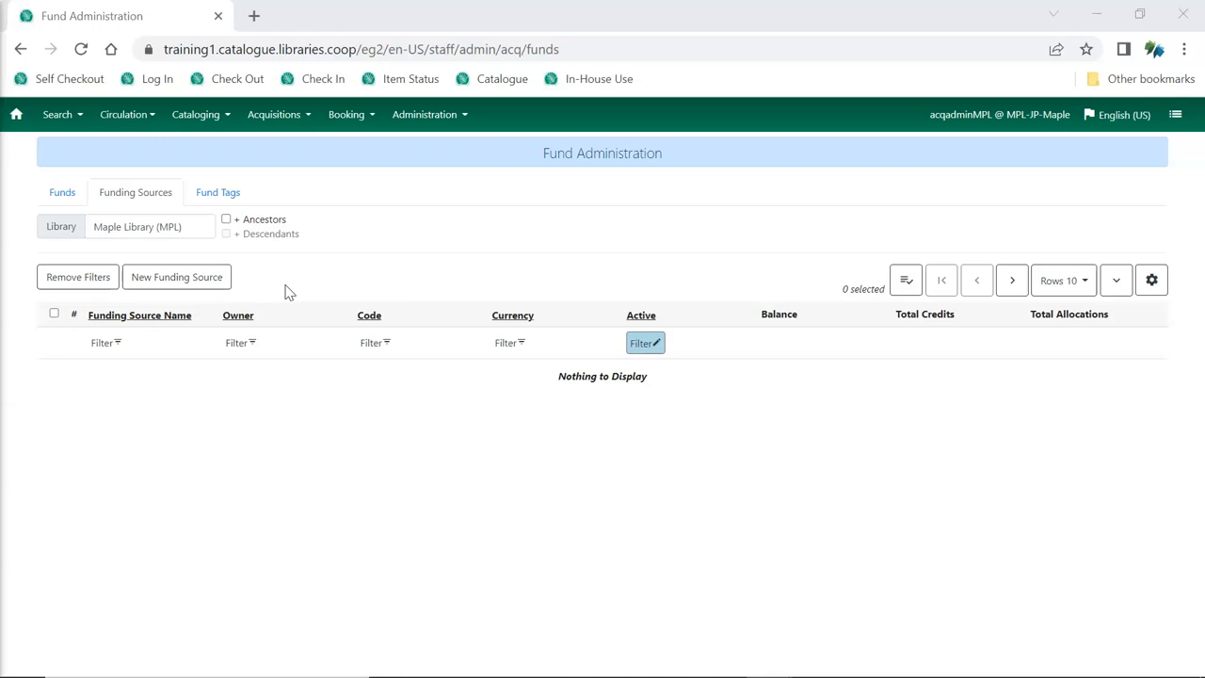
mouse_move(272, 289)
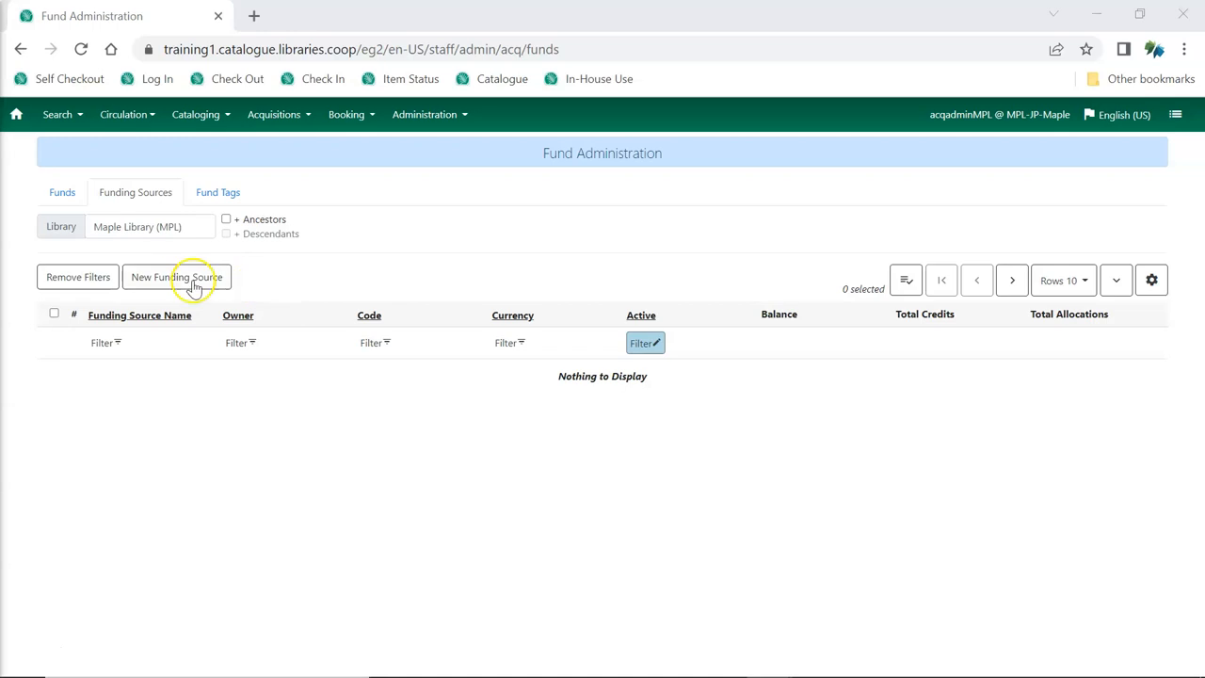
click(176, 277)
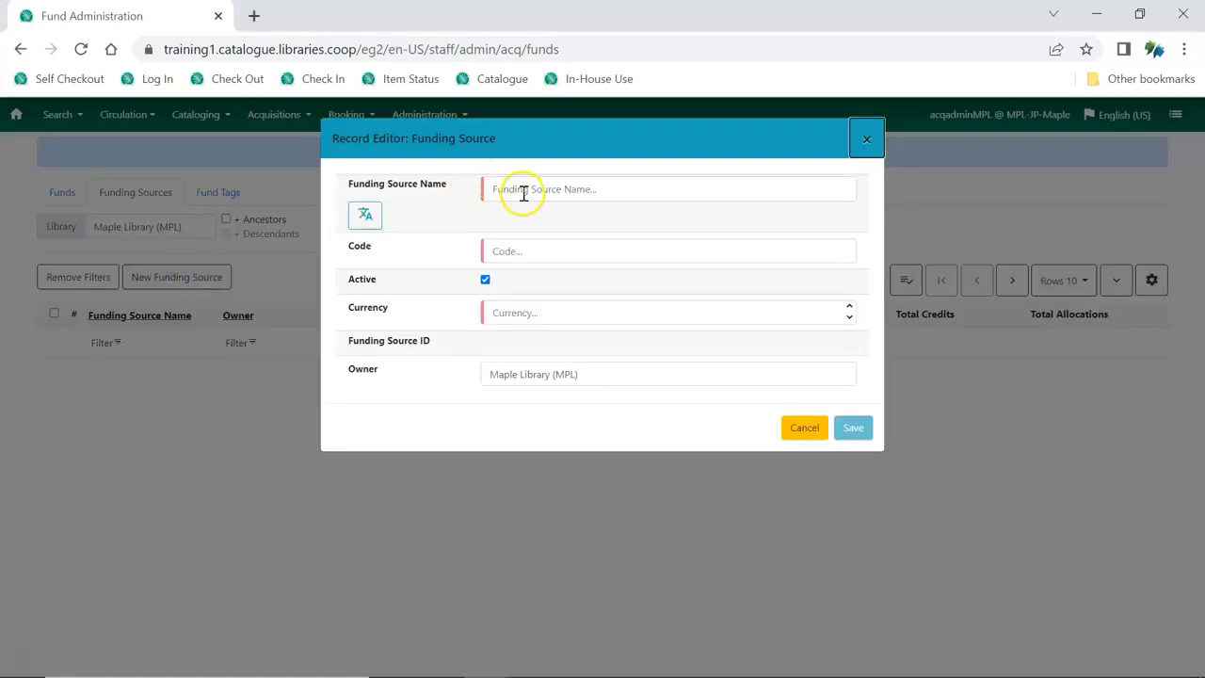
Enter name 'City of Maple 2023', code COM2023, and currency Canadian Dollars
text(C)
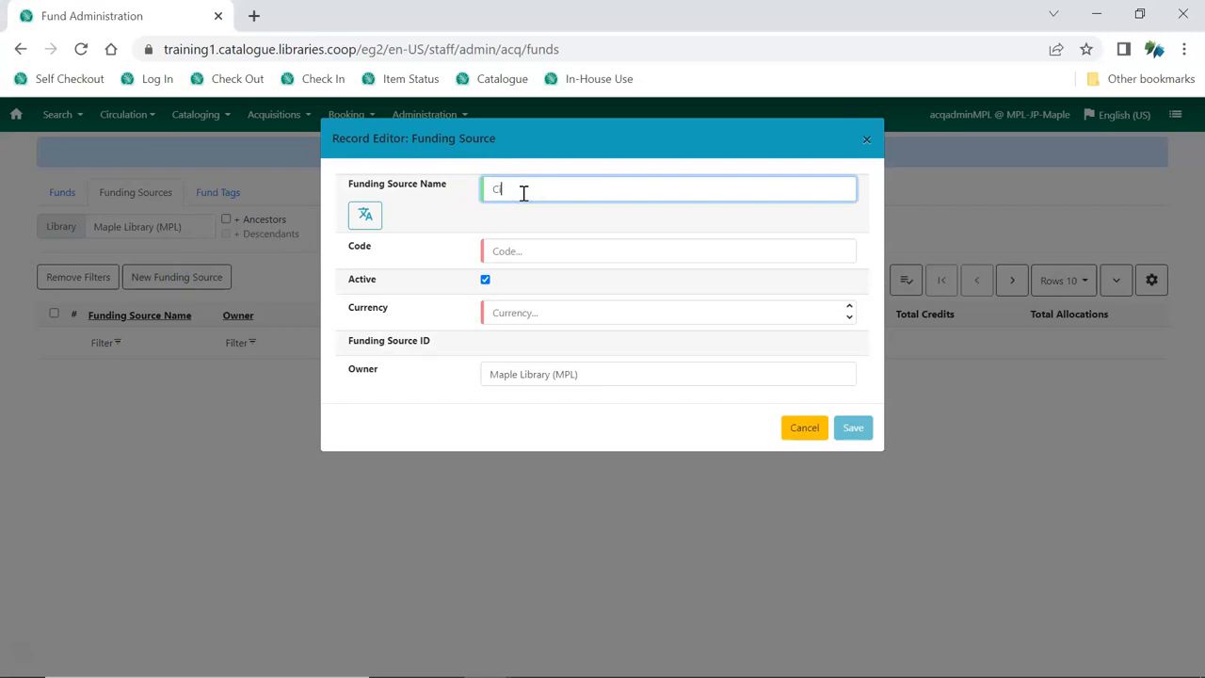
text(ity of Maple 2023)
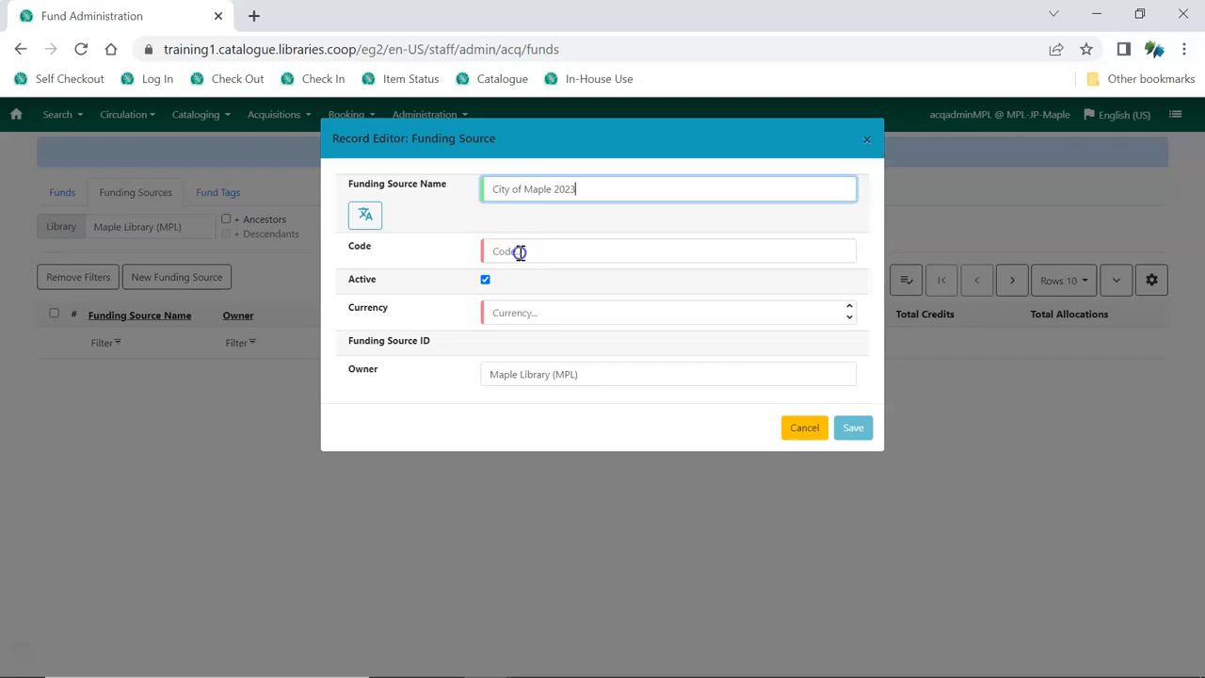
text(COM2023)
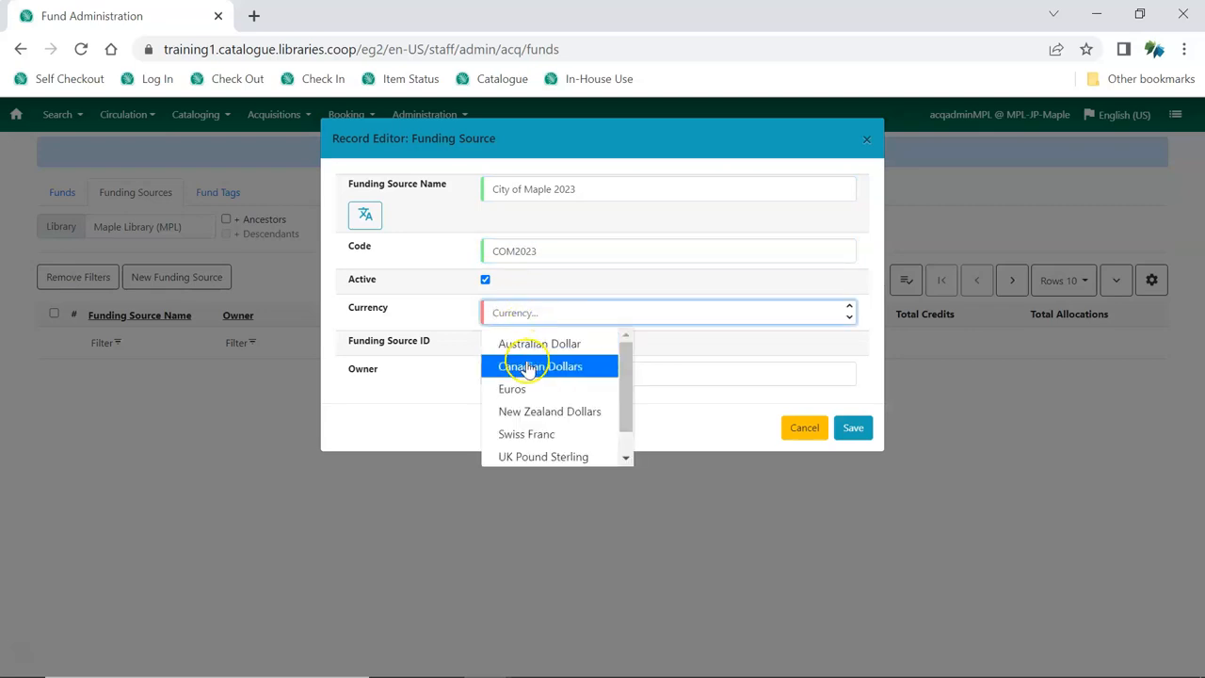
click(540, 366)
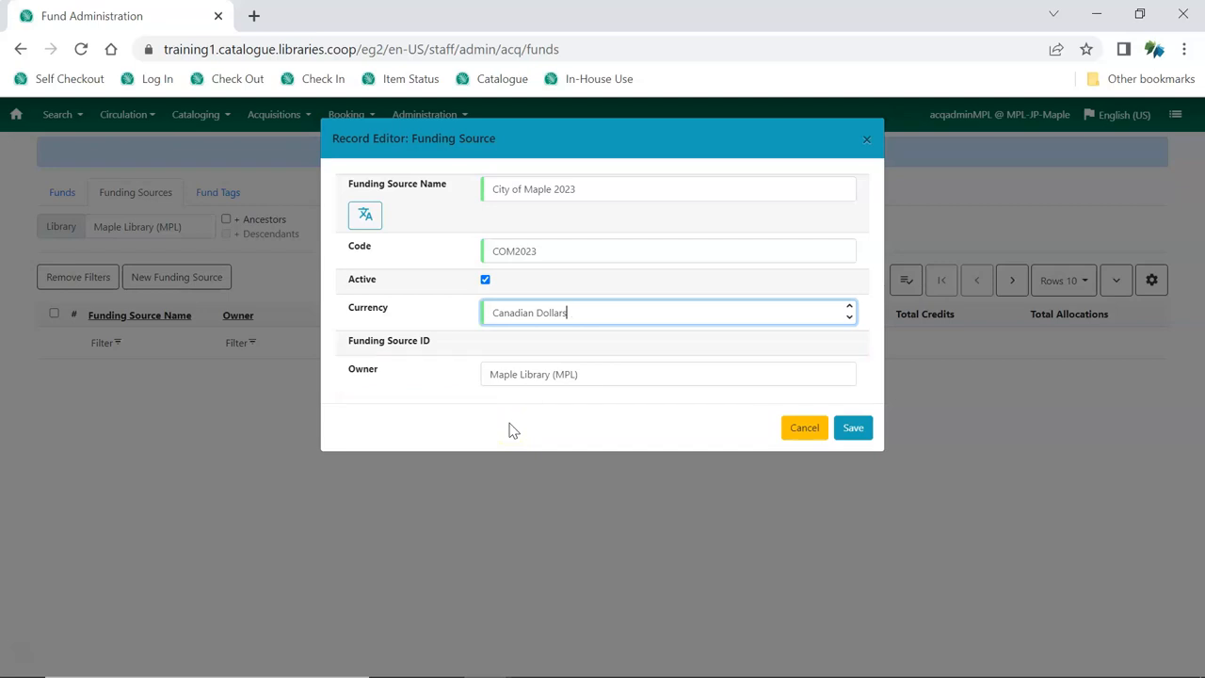
Save the City of Maple 2023 funding source record
click(853, 428)
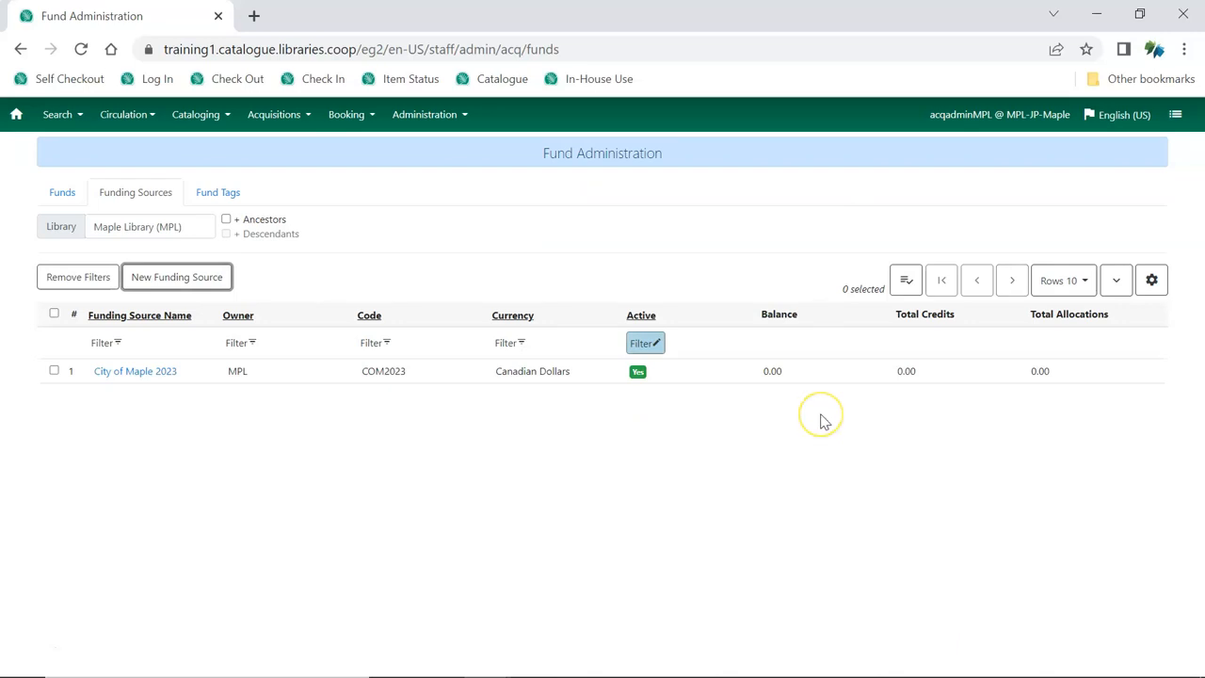
mouse_move(824, 422)
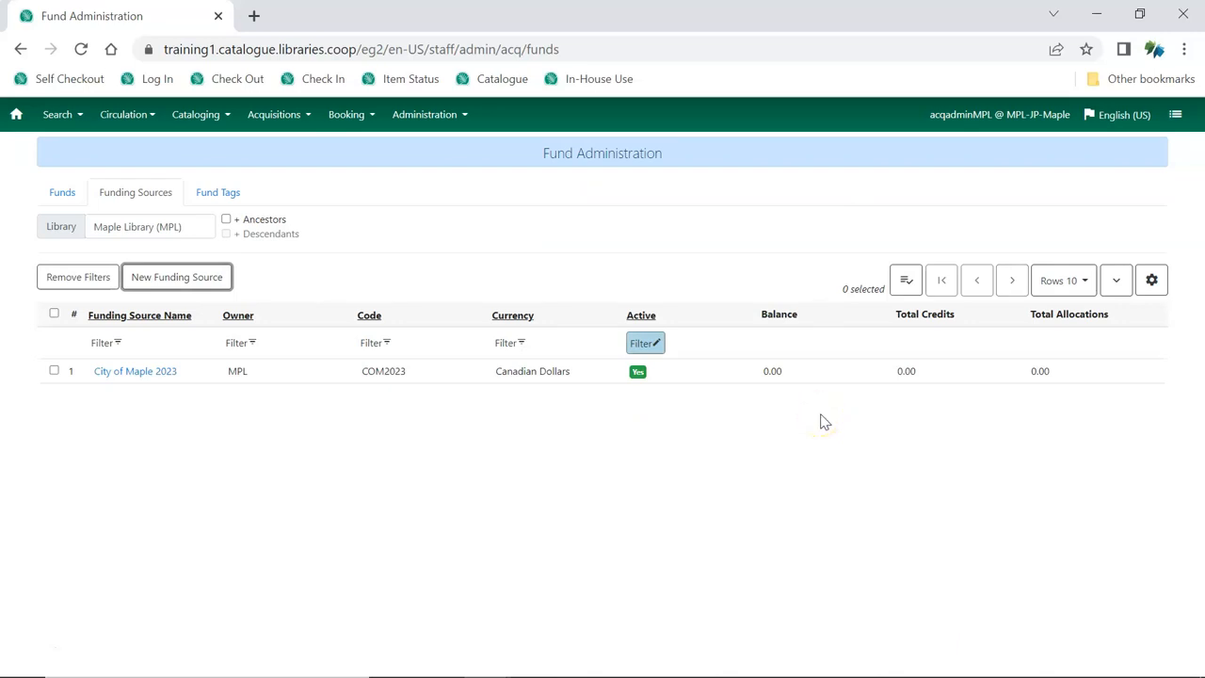